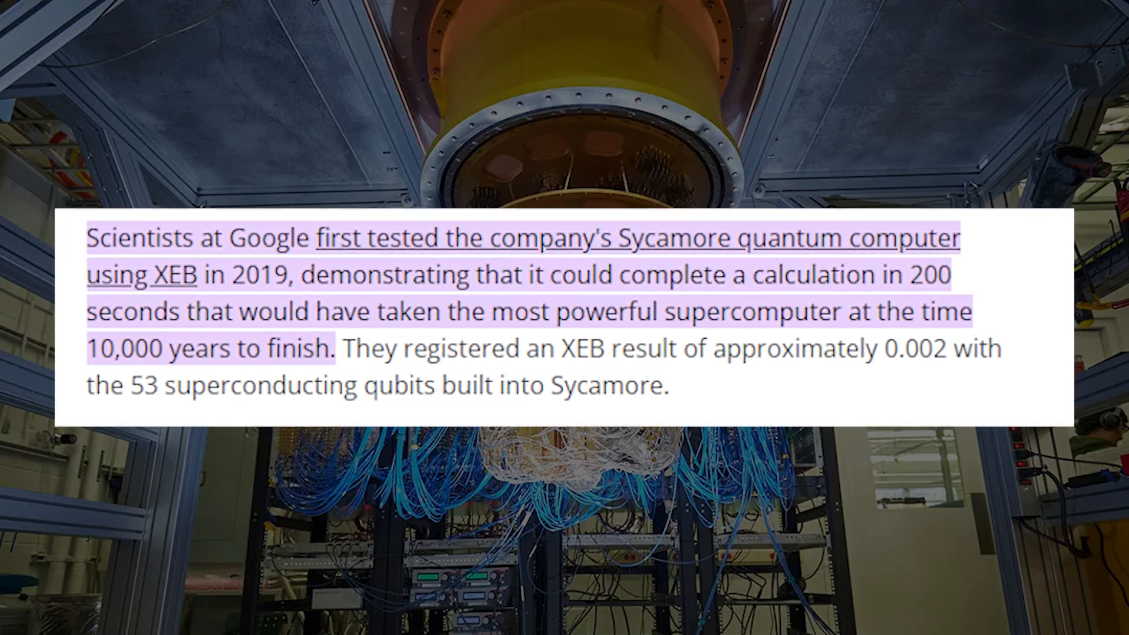
scroll(down, 3)
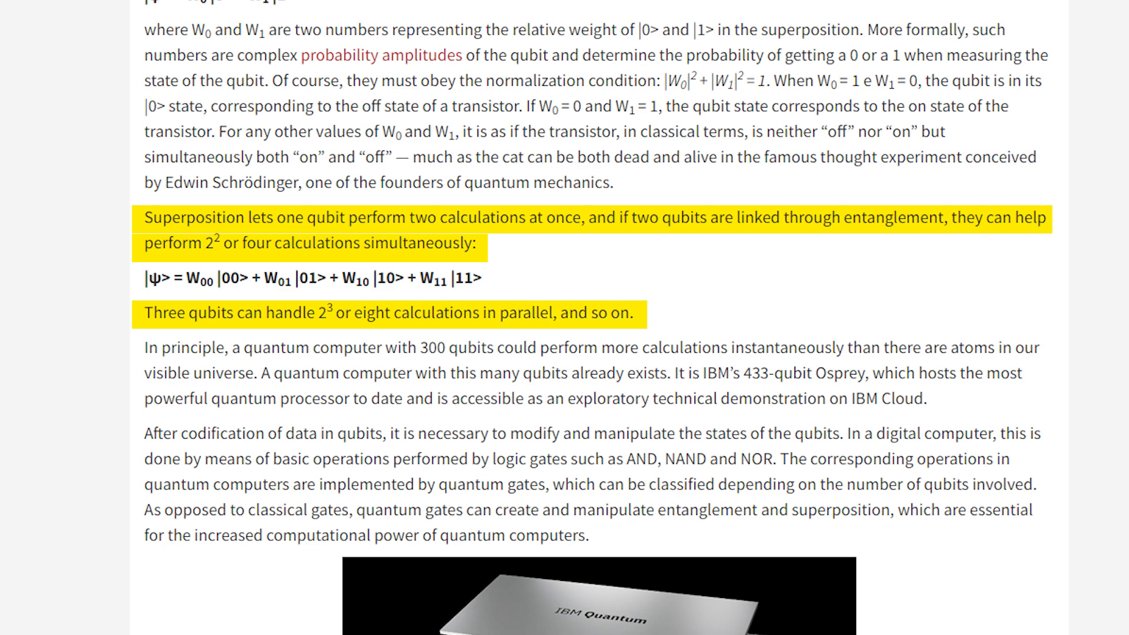